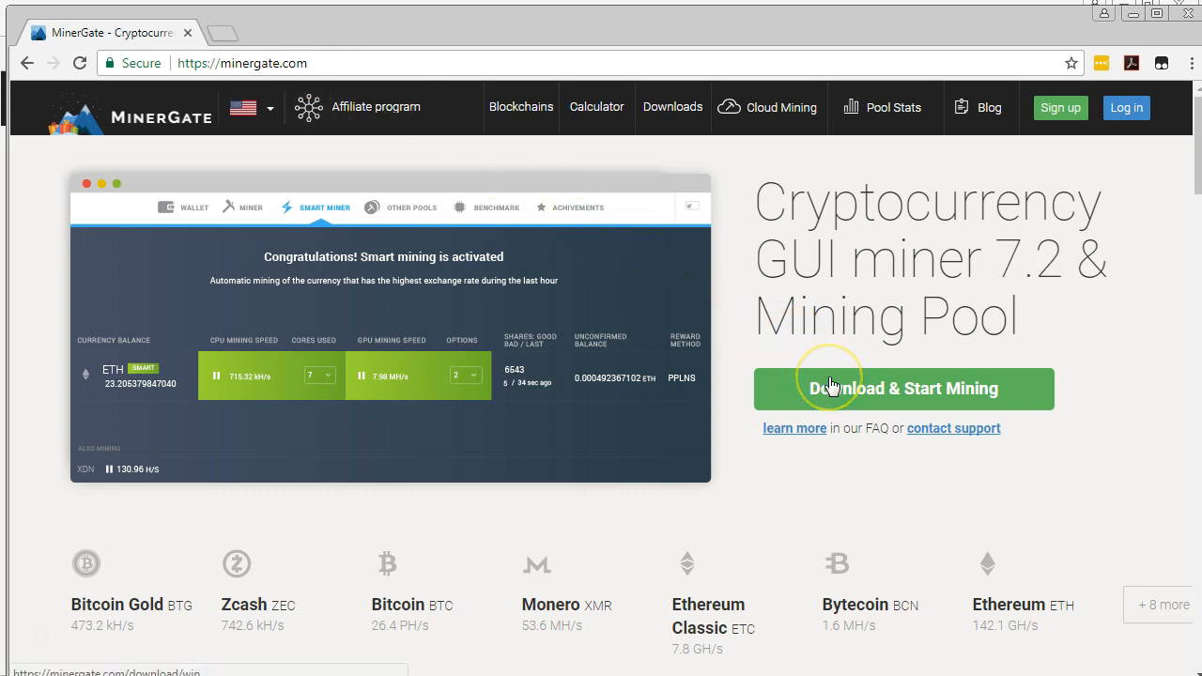
mouse_move(924, 271)
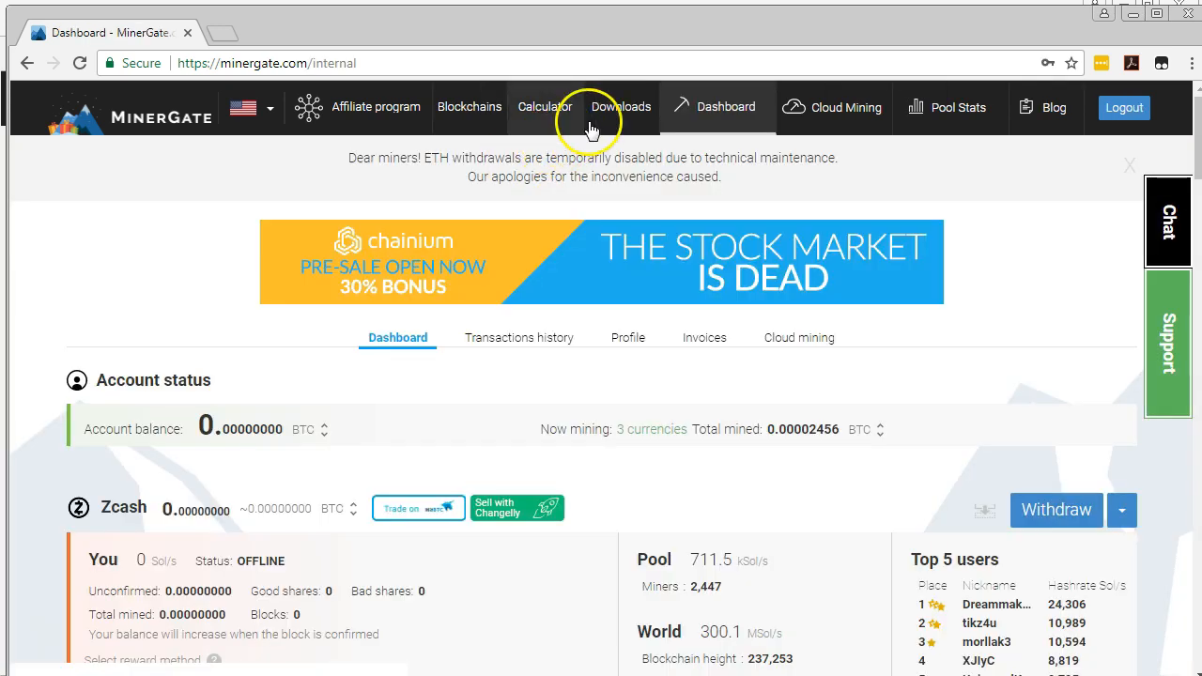
Go to the MinerGate downloads page listing the Windows GUI miner versions.
left_click(620, 107)
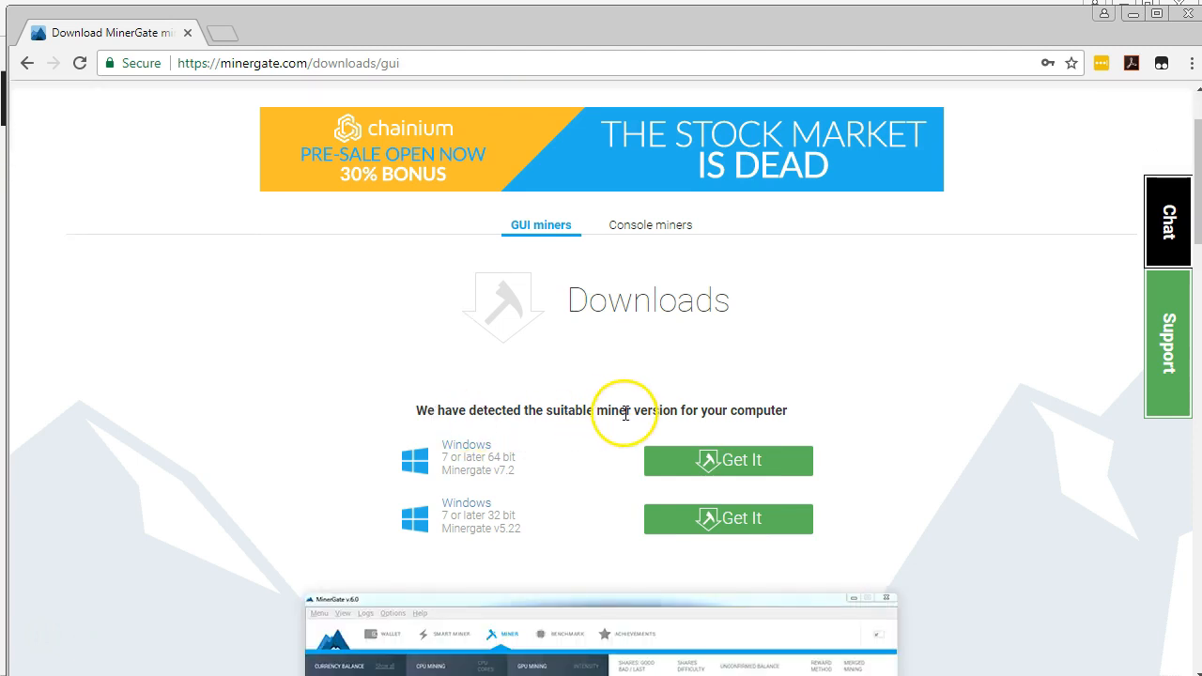
mouse_move(474, 473)
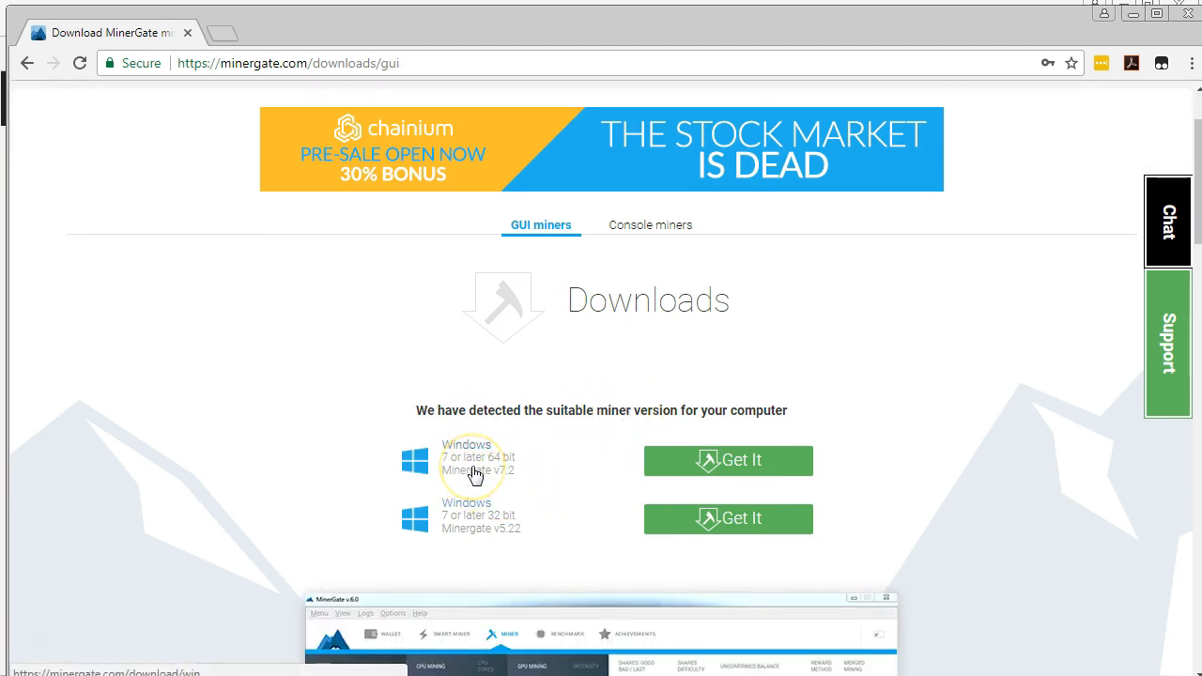
mouse_move(737, 473)
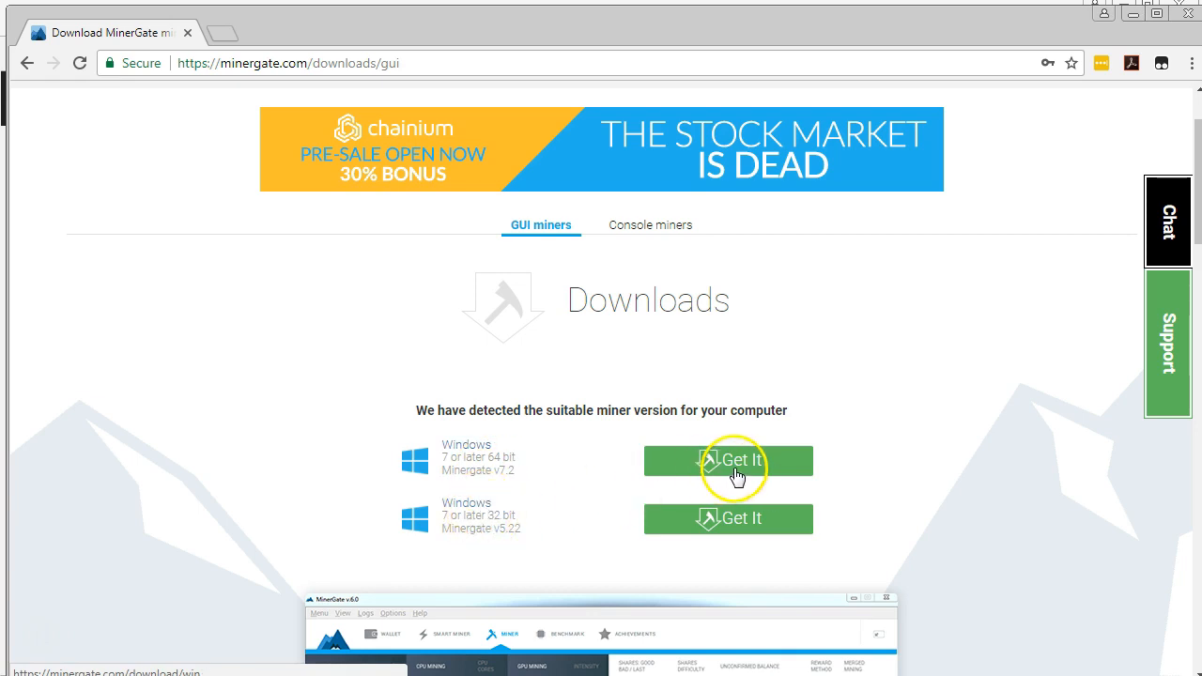
Download the Windows 64-bit MinerGate v7.2 installer and launch it from the download bar.
left_click(729, 462)
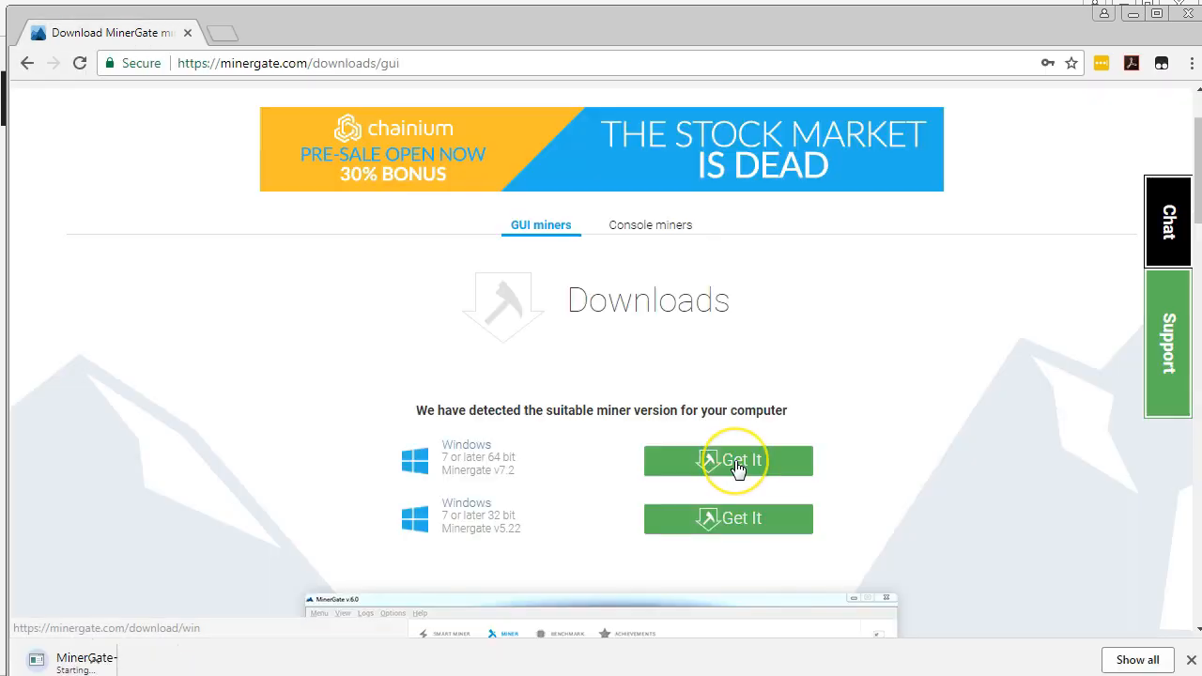
left_click(729, 461)
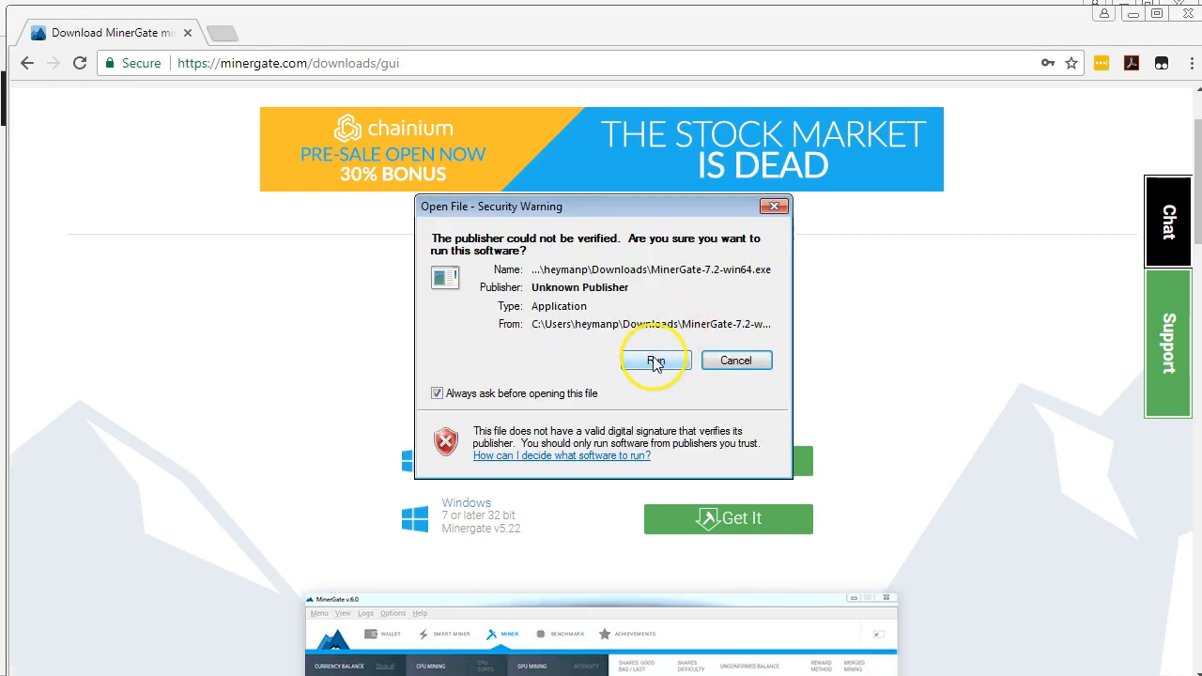
Run the installer through the Setup wizard with defaults and finish with MinerGate launched.
left_click(656, 361)
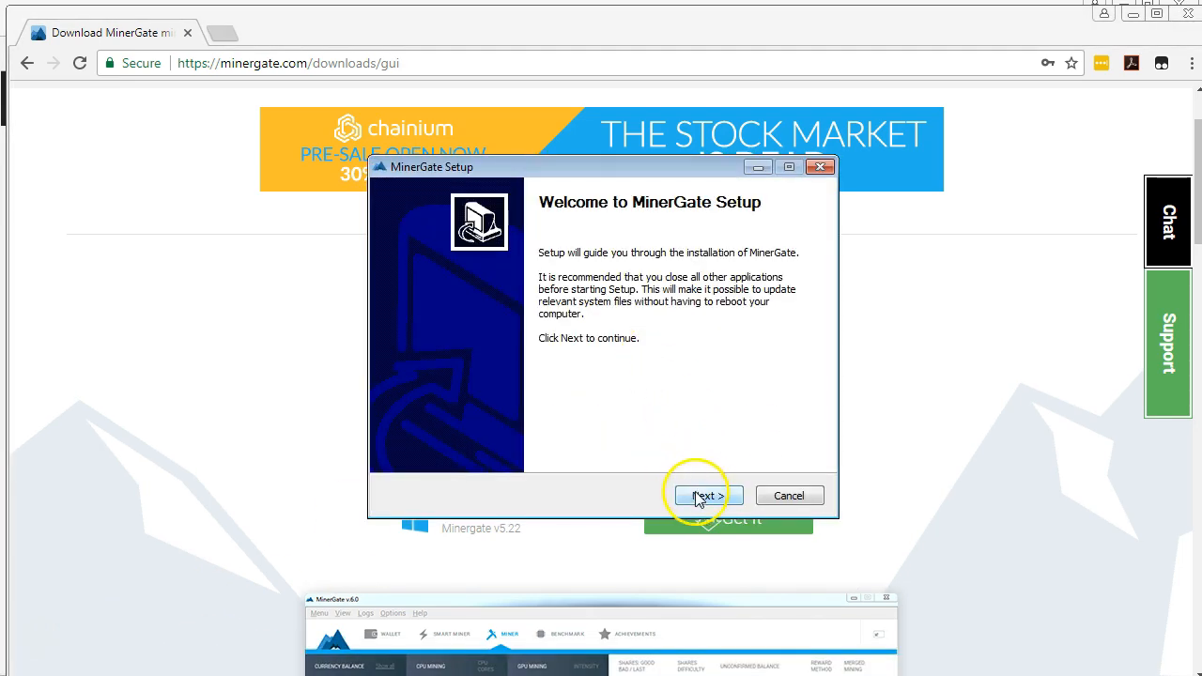
left_click(709, 496)
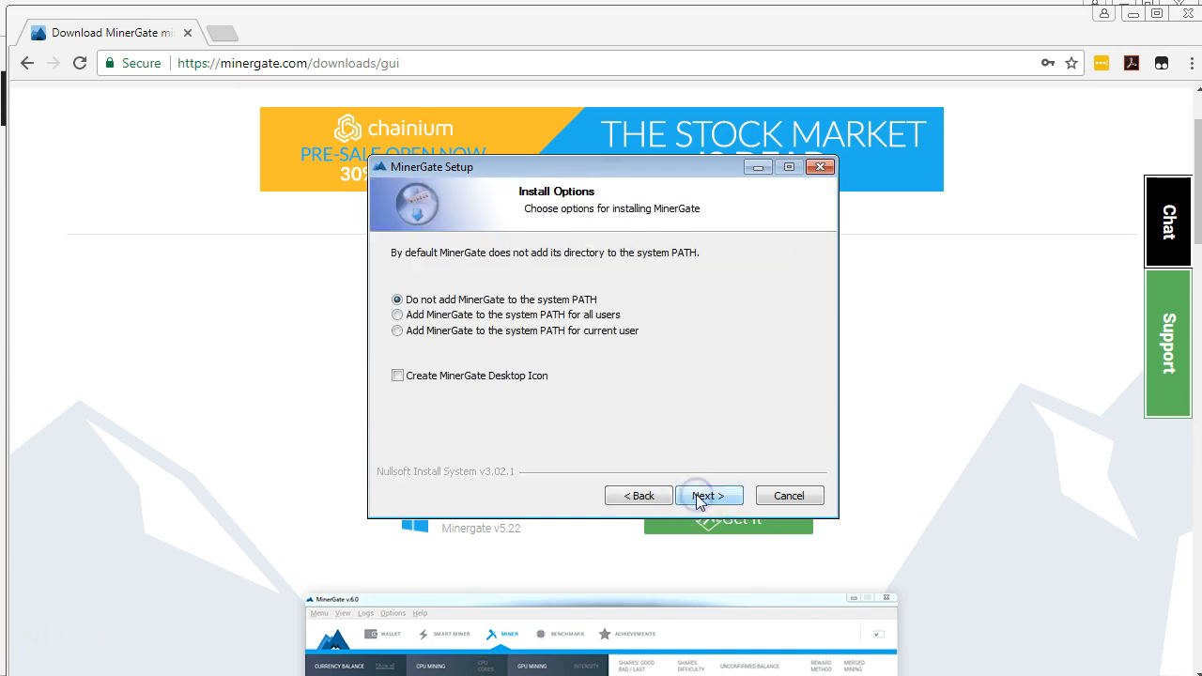
left_click(708, 496)
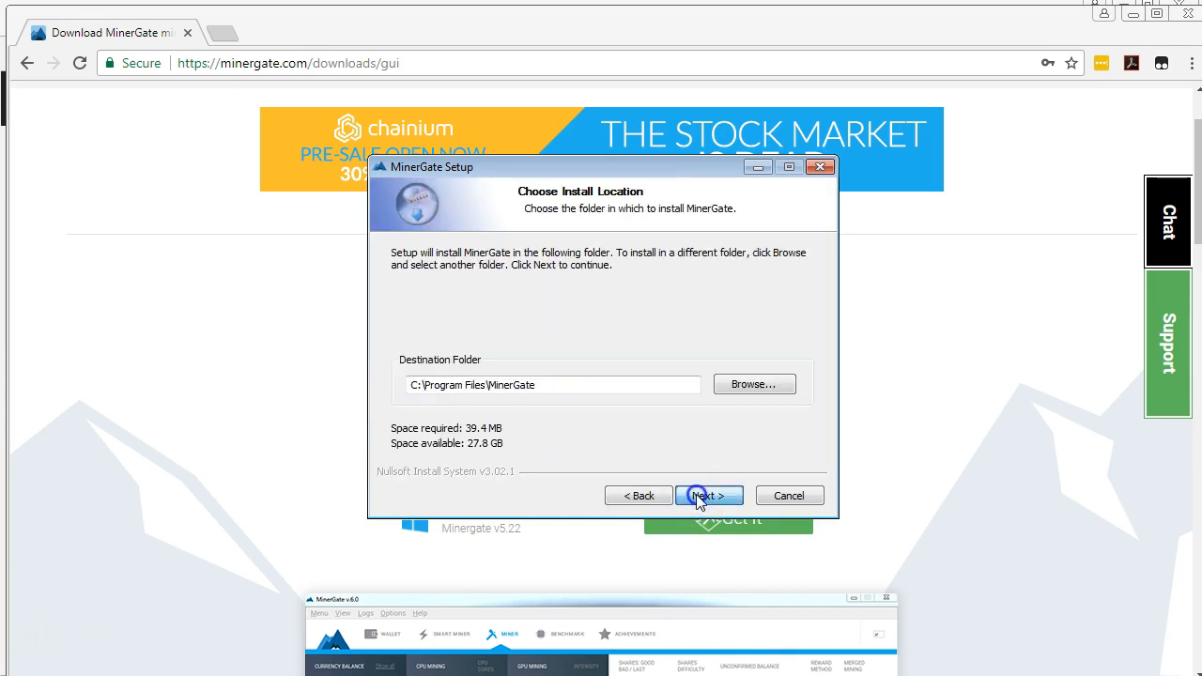
left_click(708, 496)
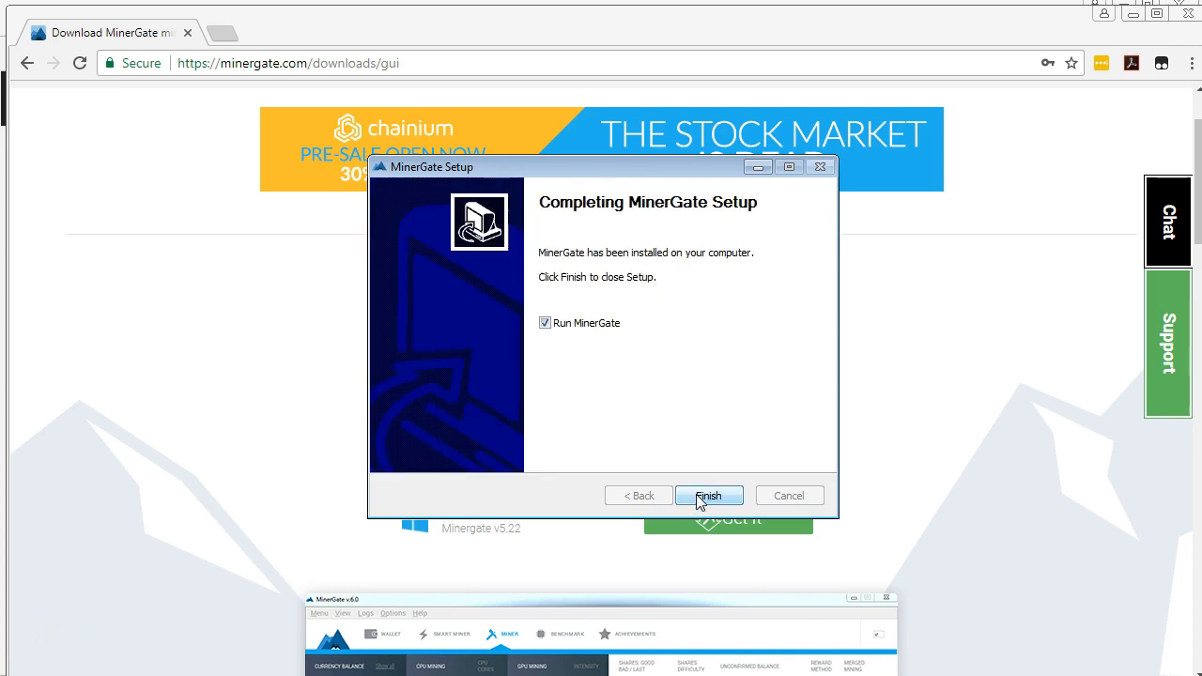
left_click(709, 496)
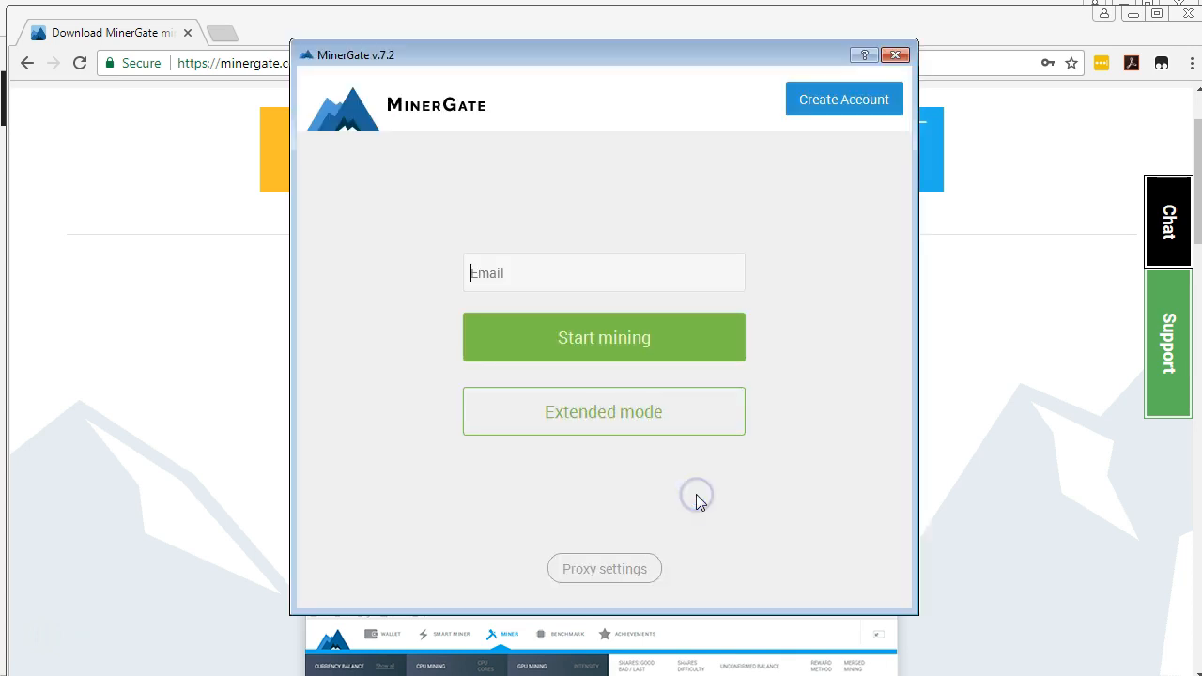
mouse_move(701, 501)
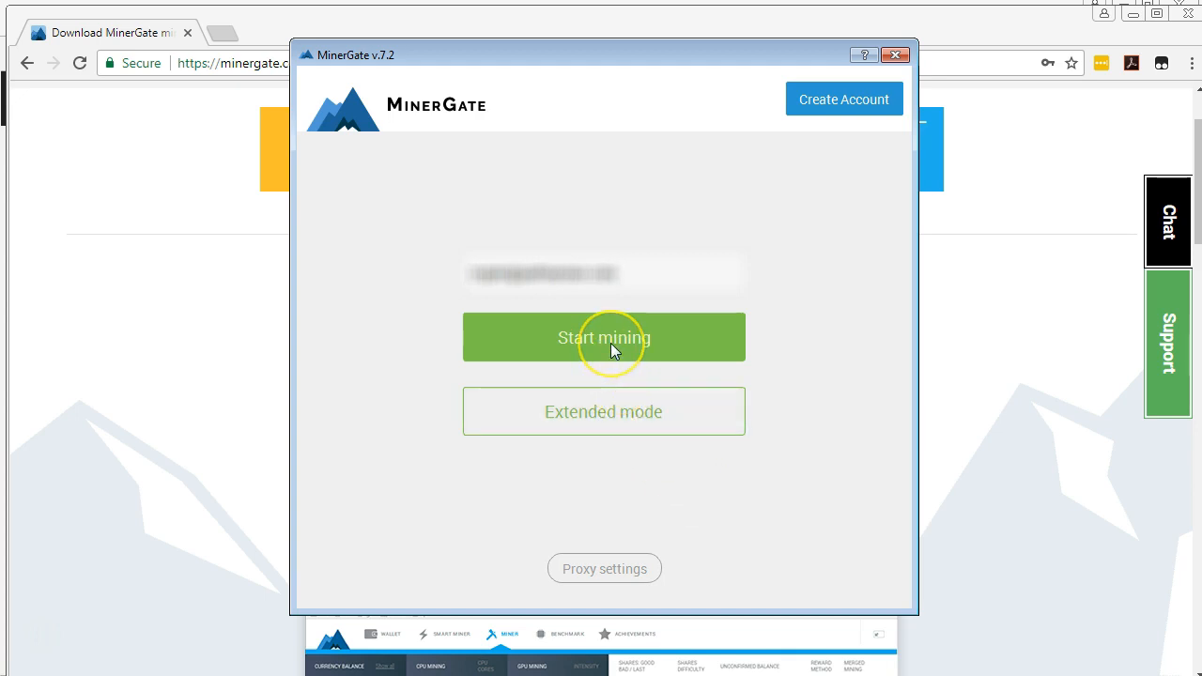
Start smart mining with the entered account email, showing XMR CPU hash rates.
left_click(605, 338)
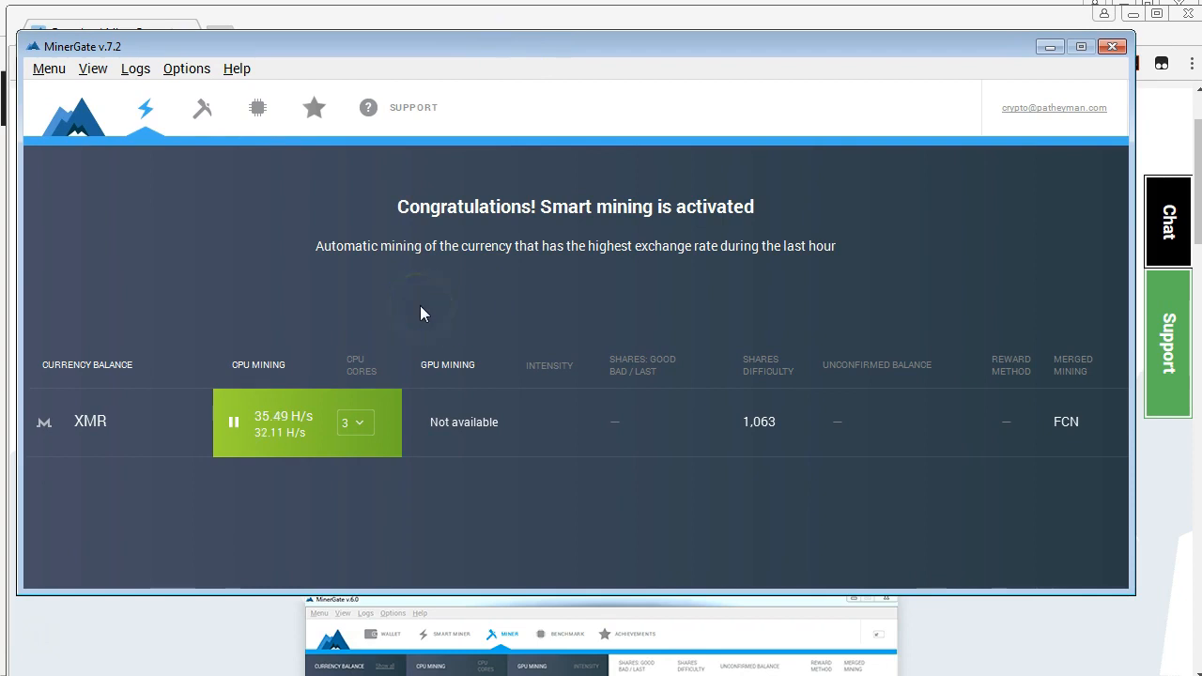
mouse_move(350, 384)
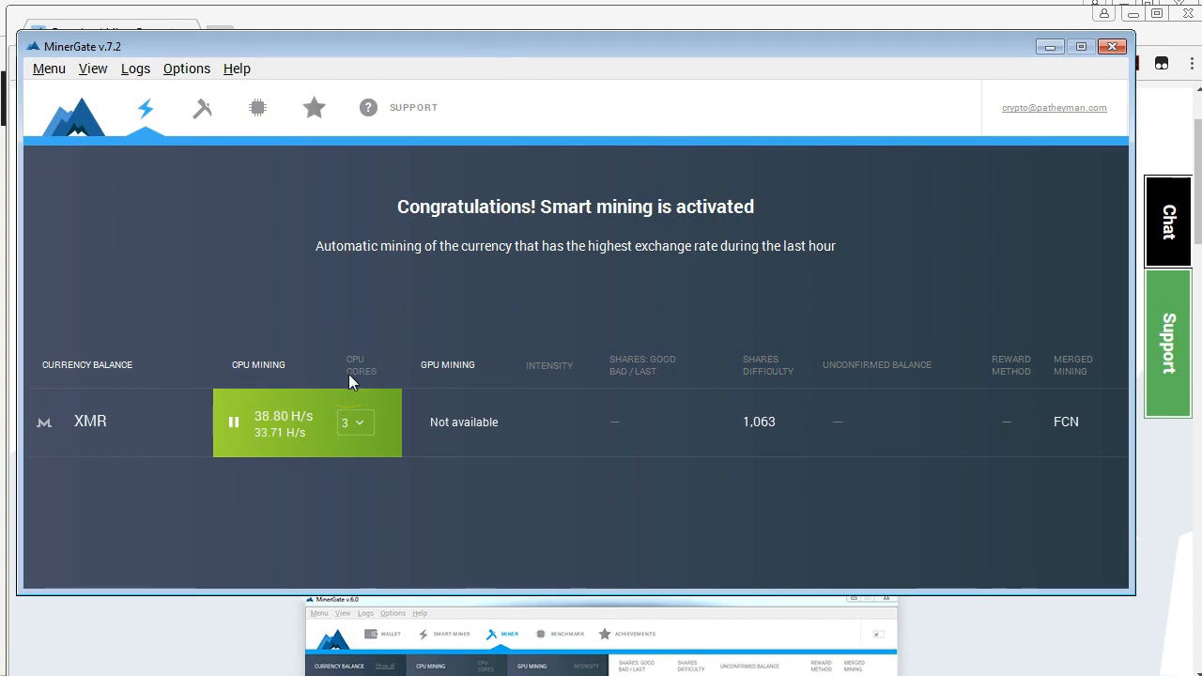
mouse_move(541, 424)
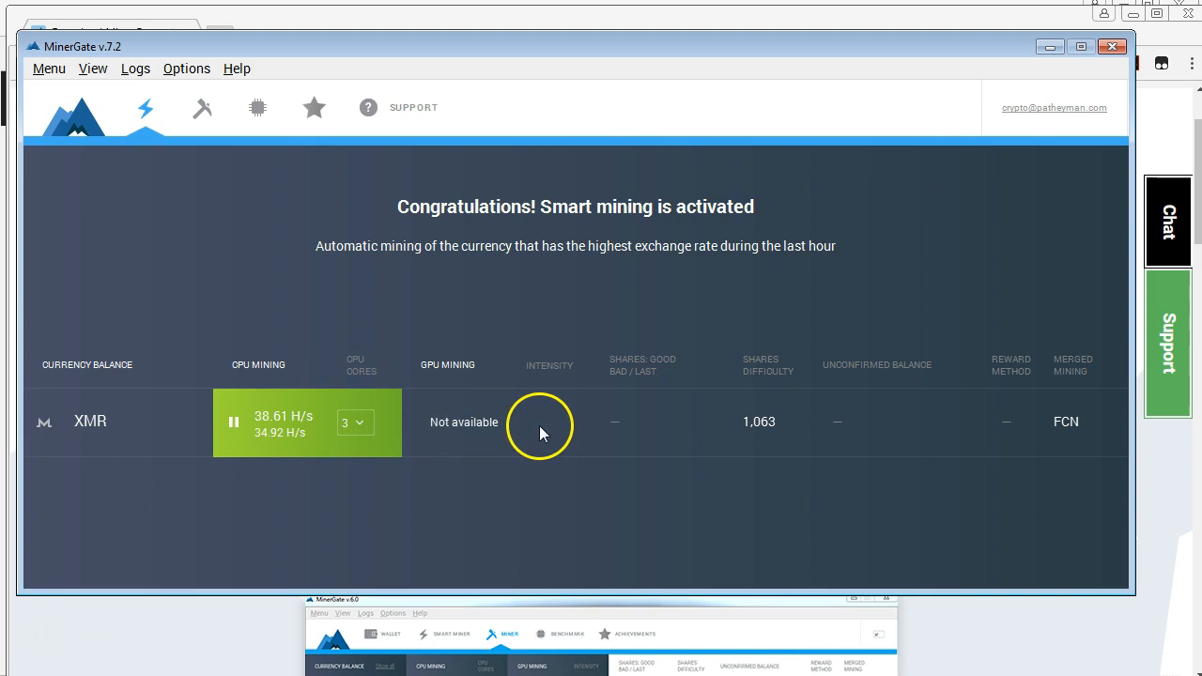
mouse_move(495, 376)
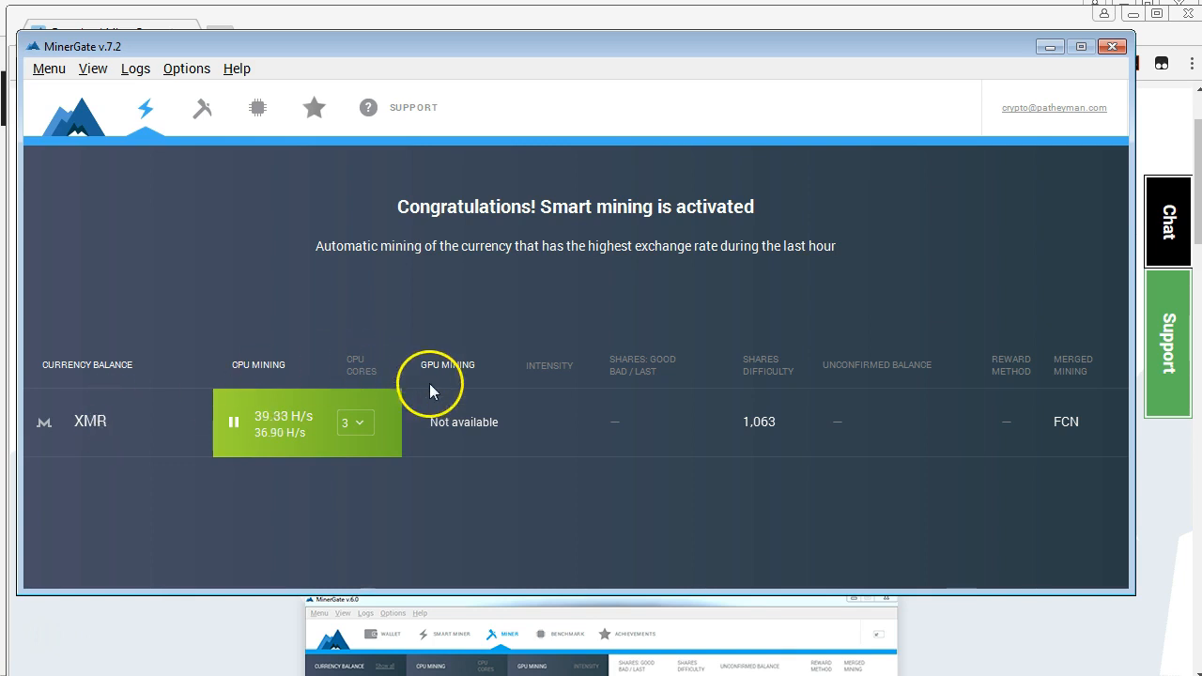
mouse_move(695, 432)
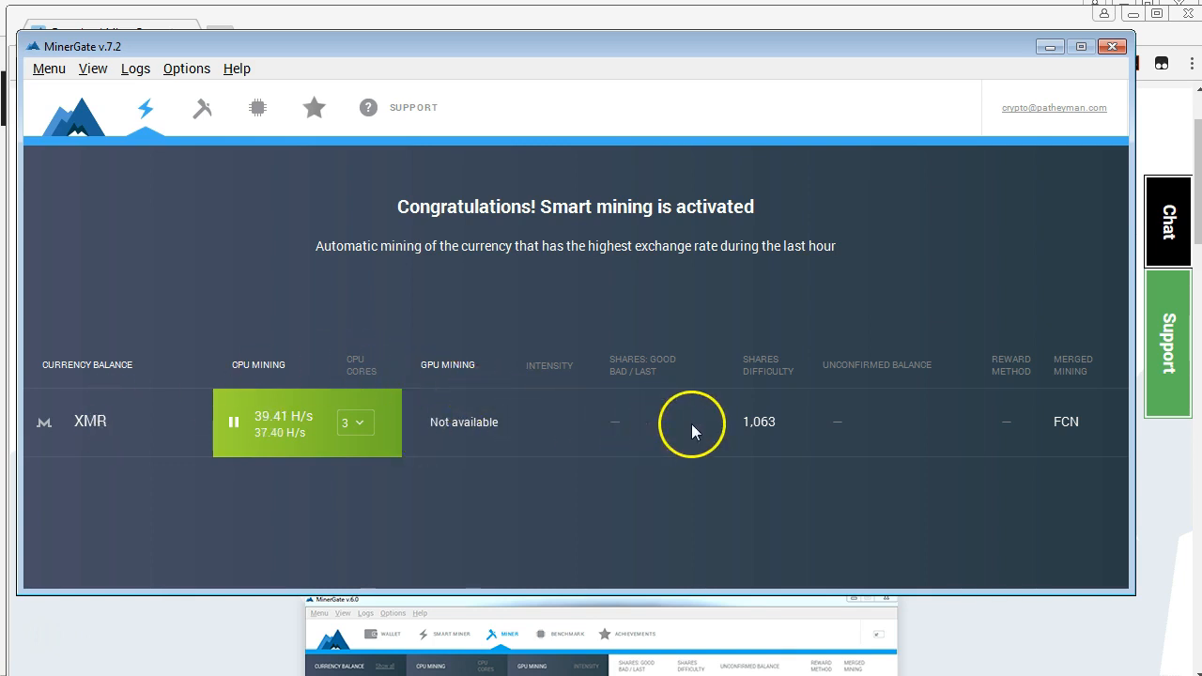
mouse_move(1079, 424)
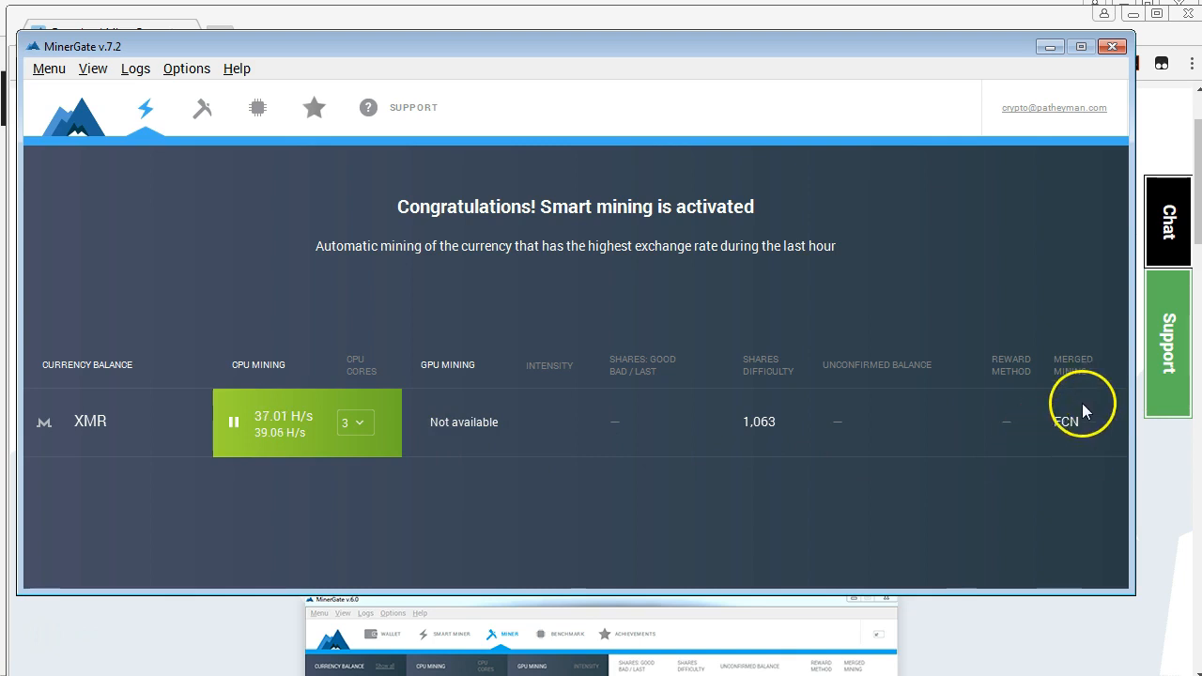
mouse_move(1074, 414)
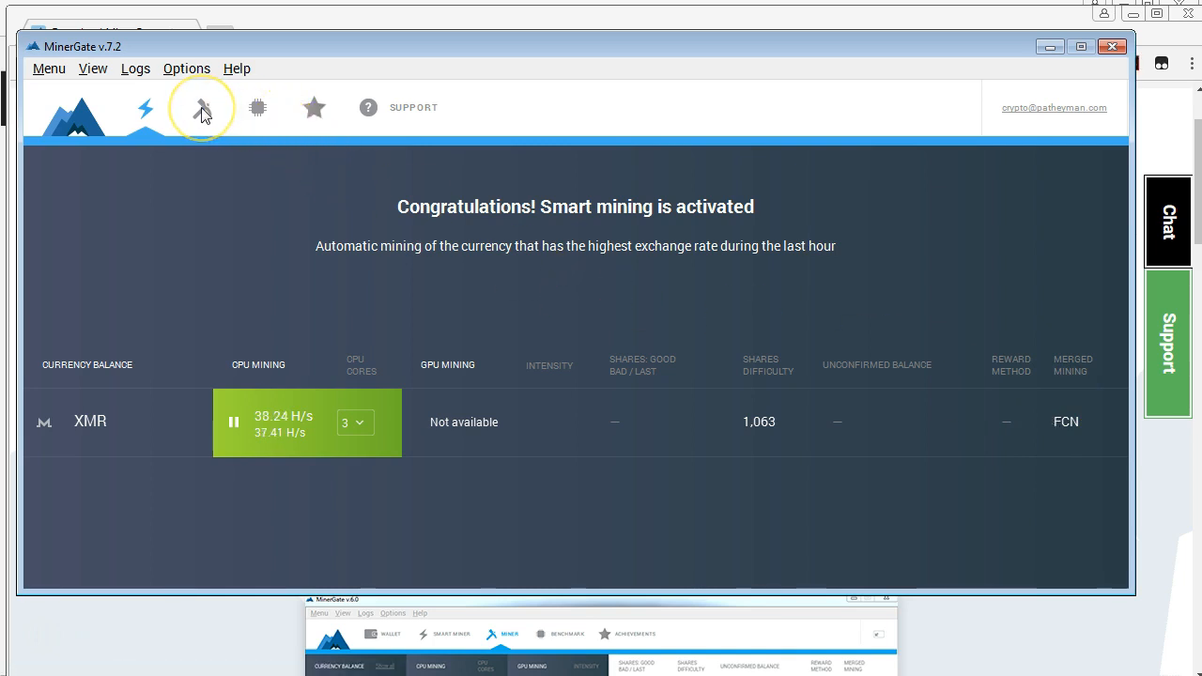
In the miner list, set the XMR row to mine on 3 CPU cores.
left_click(201, 107)
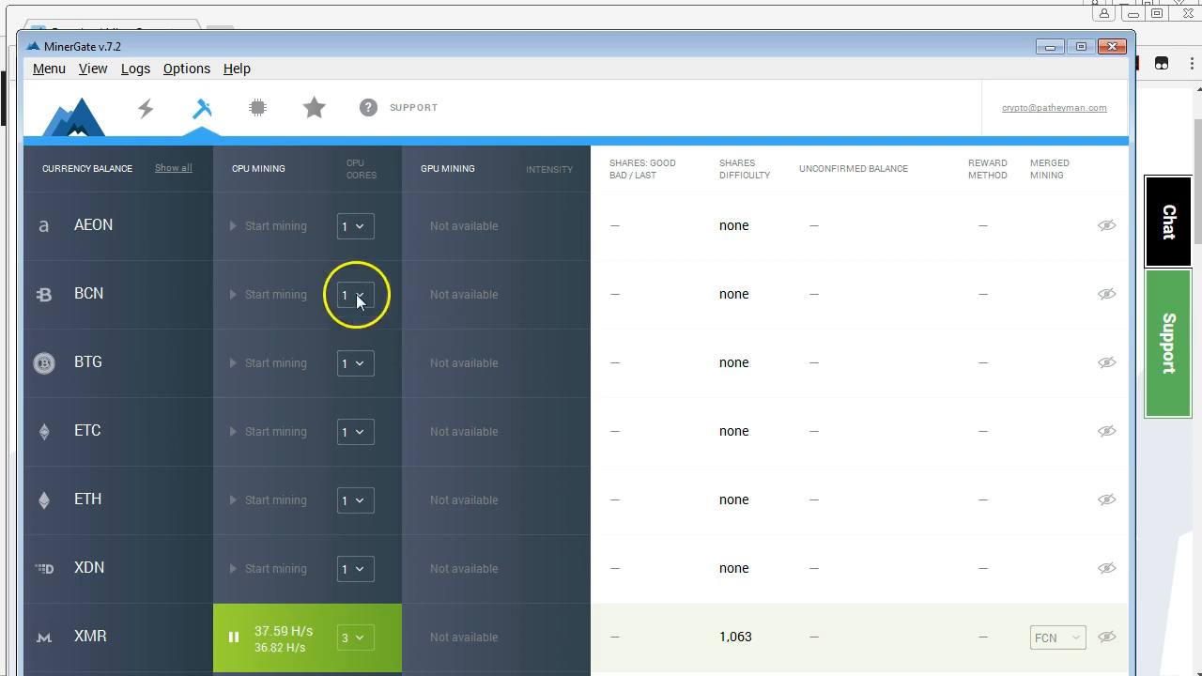
mouse_move(305, 364)
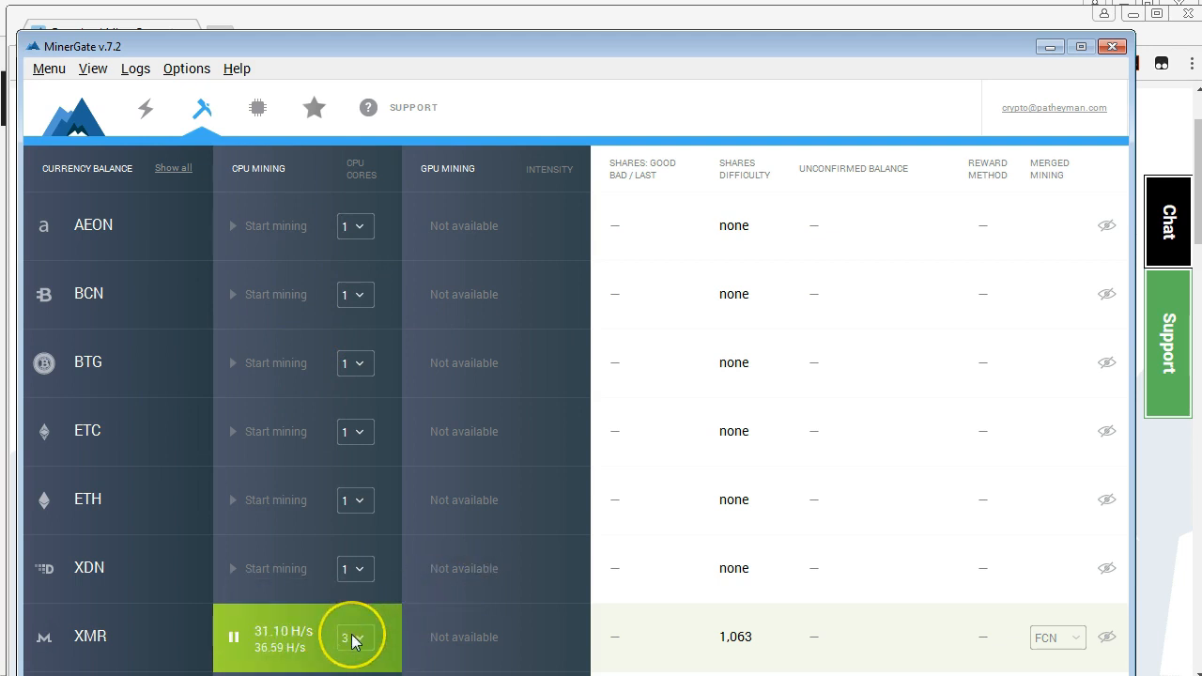
left_click(355, 637)
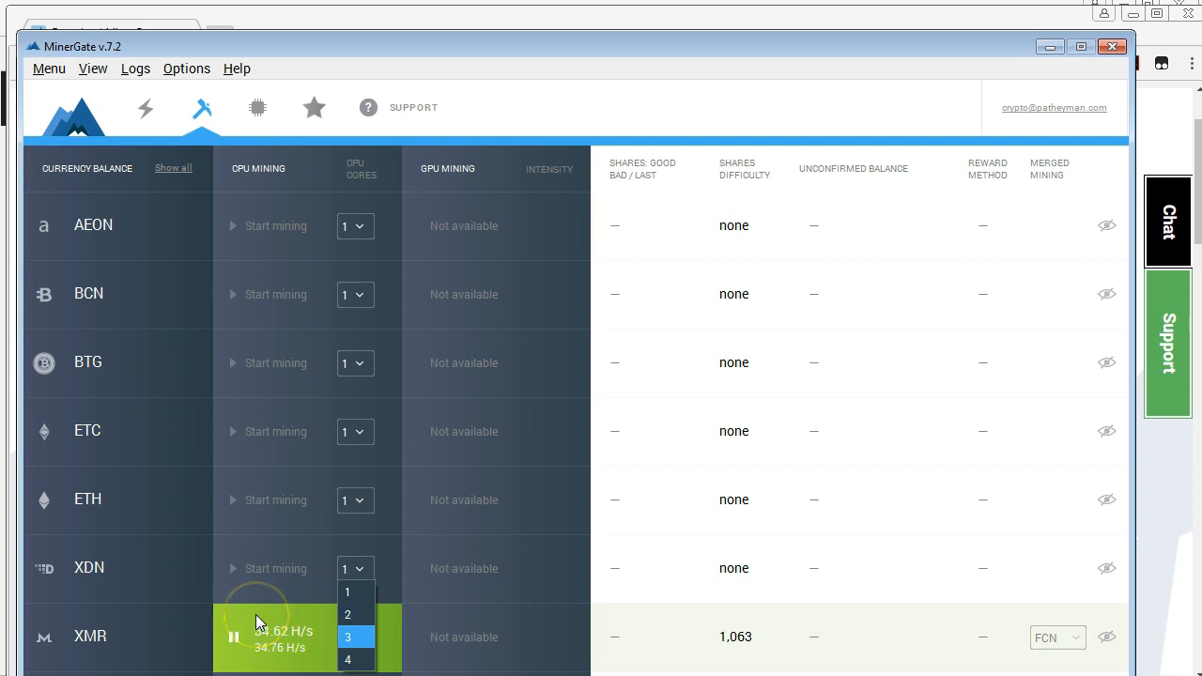
left_click(348, 637)
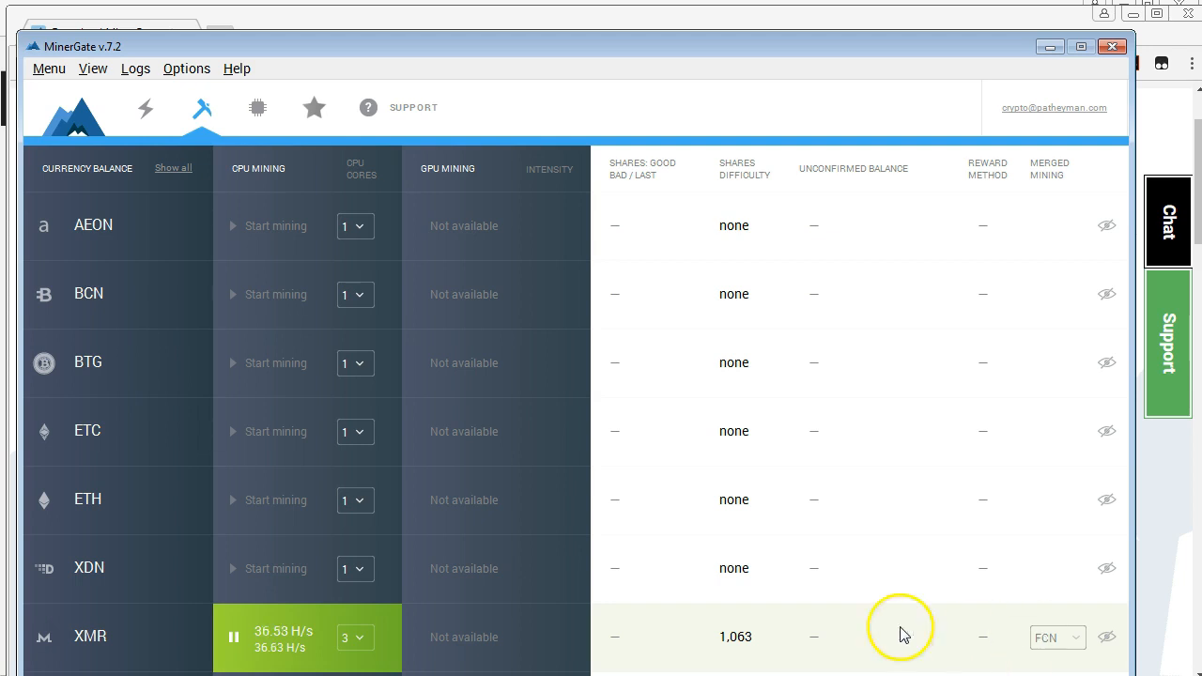
left_click(355, 639)
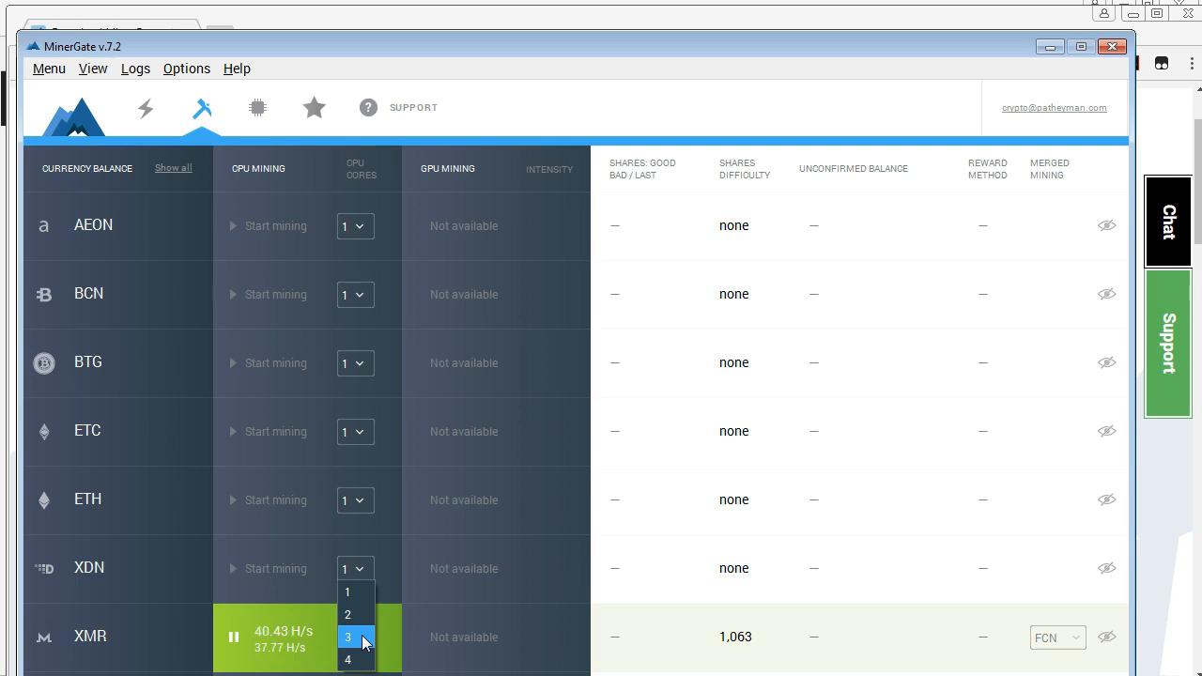
left_click(350, 635)
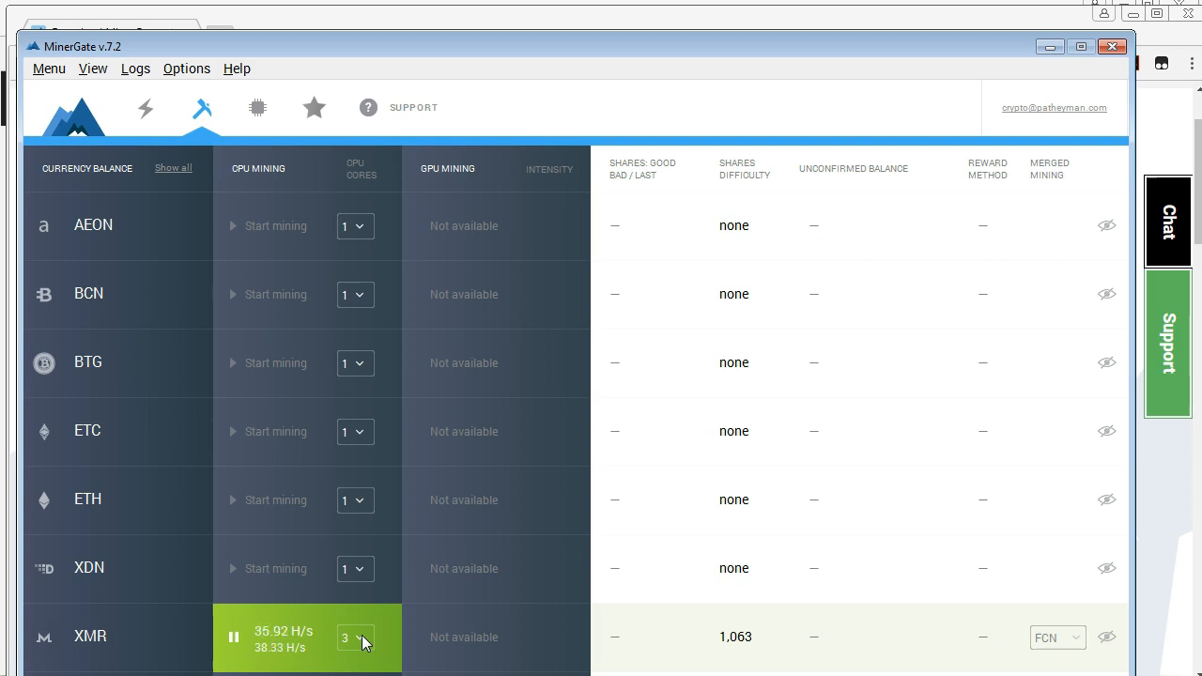
left_click(355, 637)
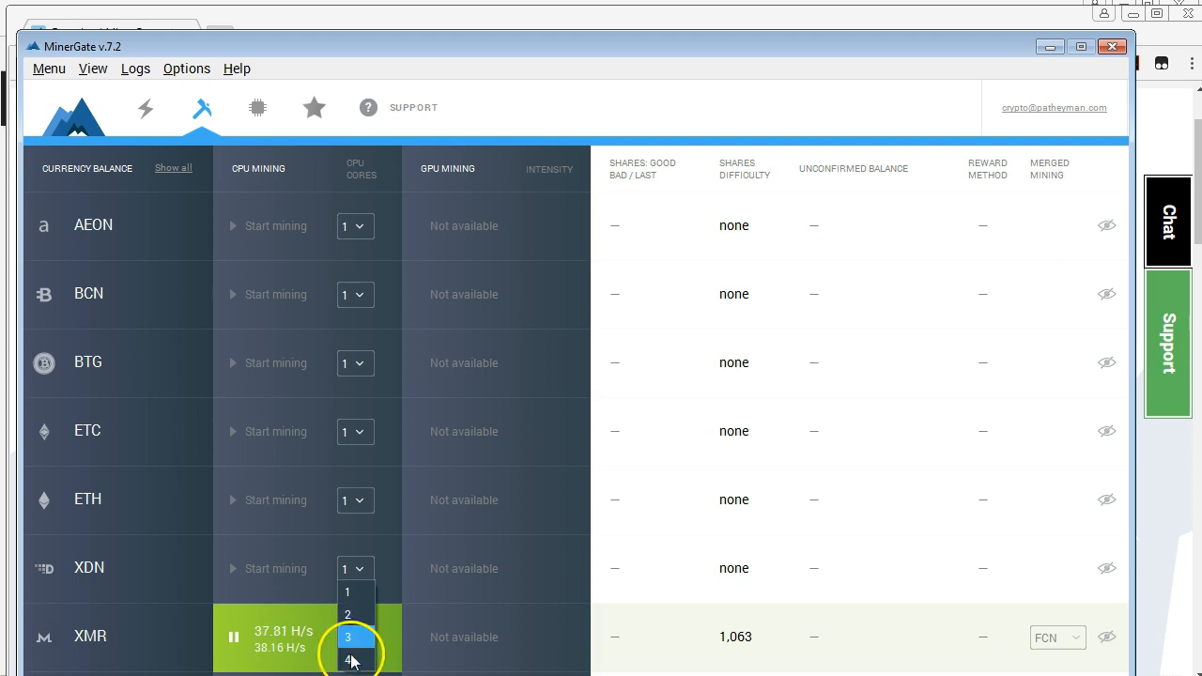
left_click(348, 635)
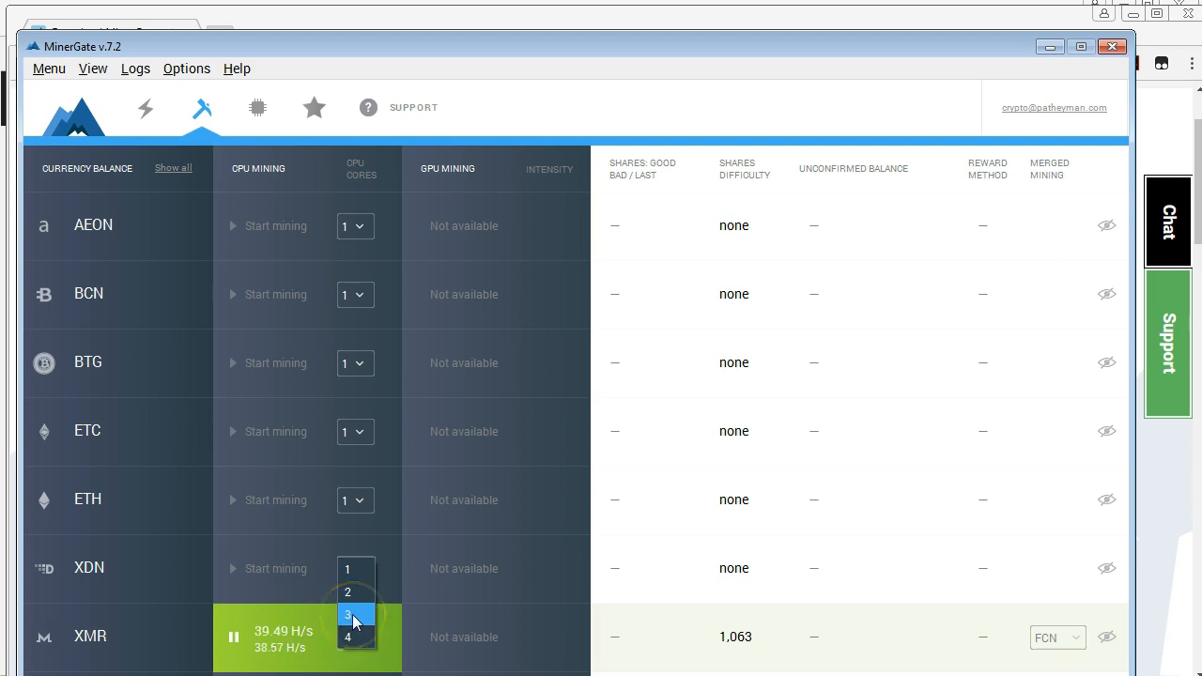
left_click(348, 639)
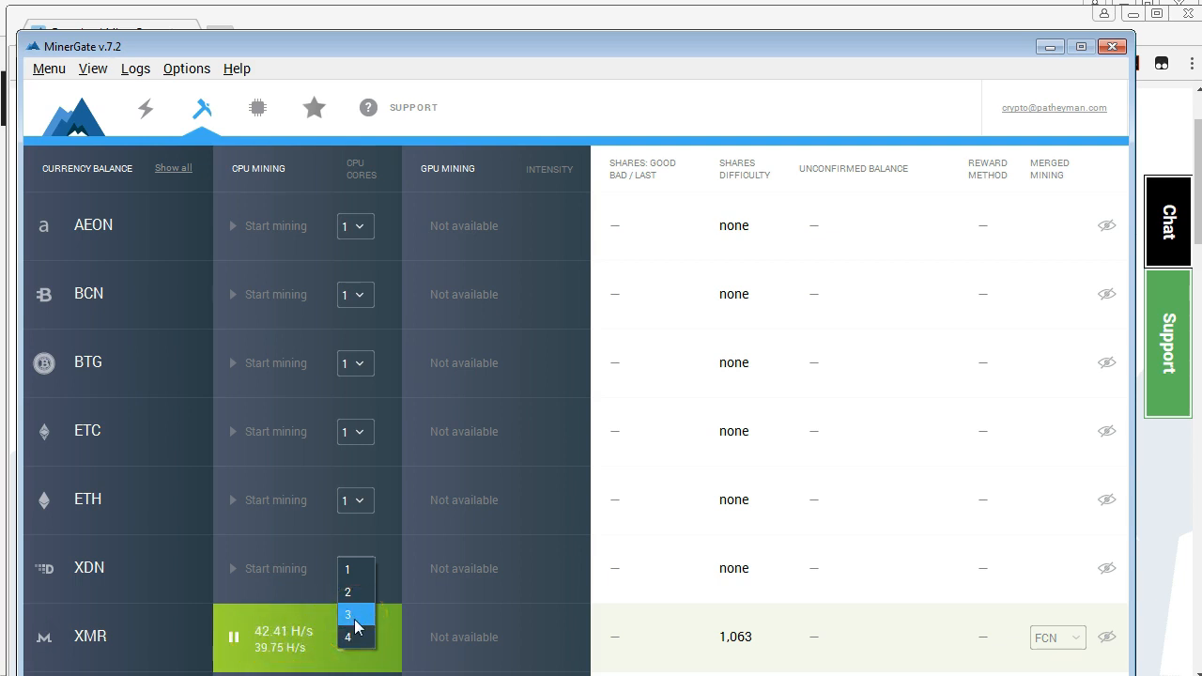
left_click(347, 614)
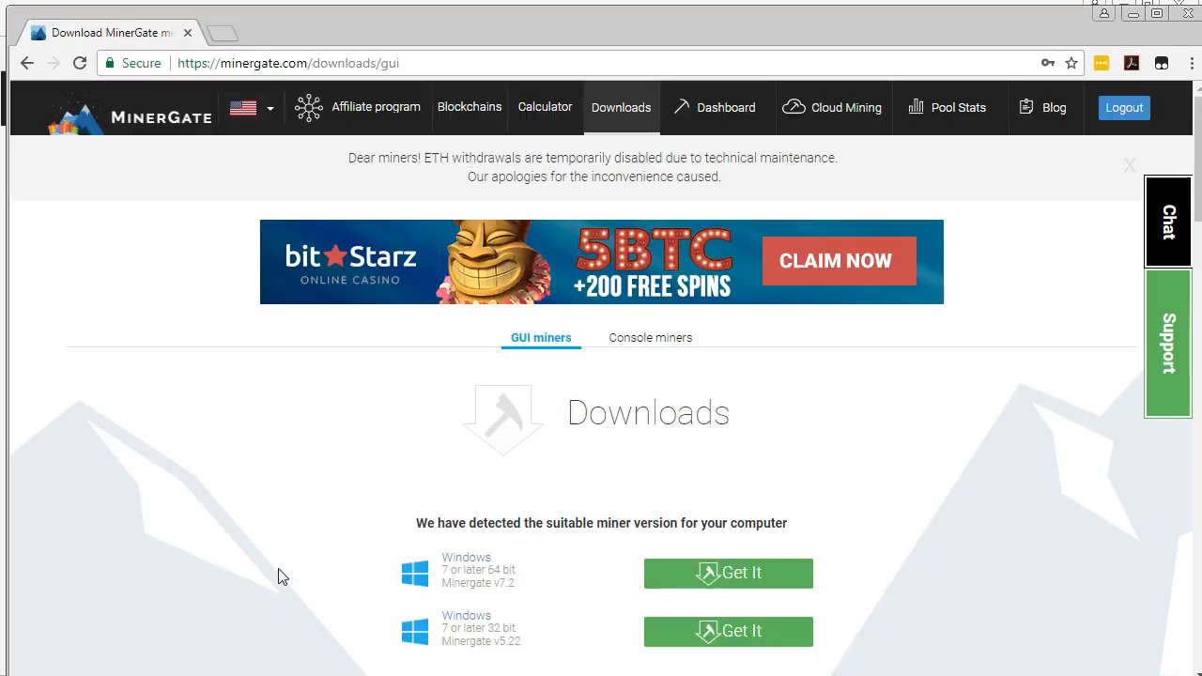
mouse_move(676, 137)
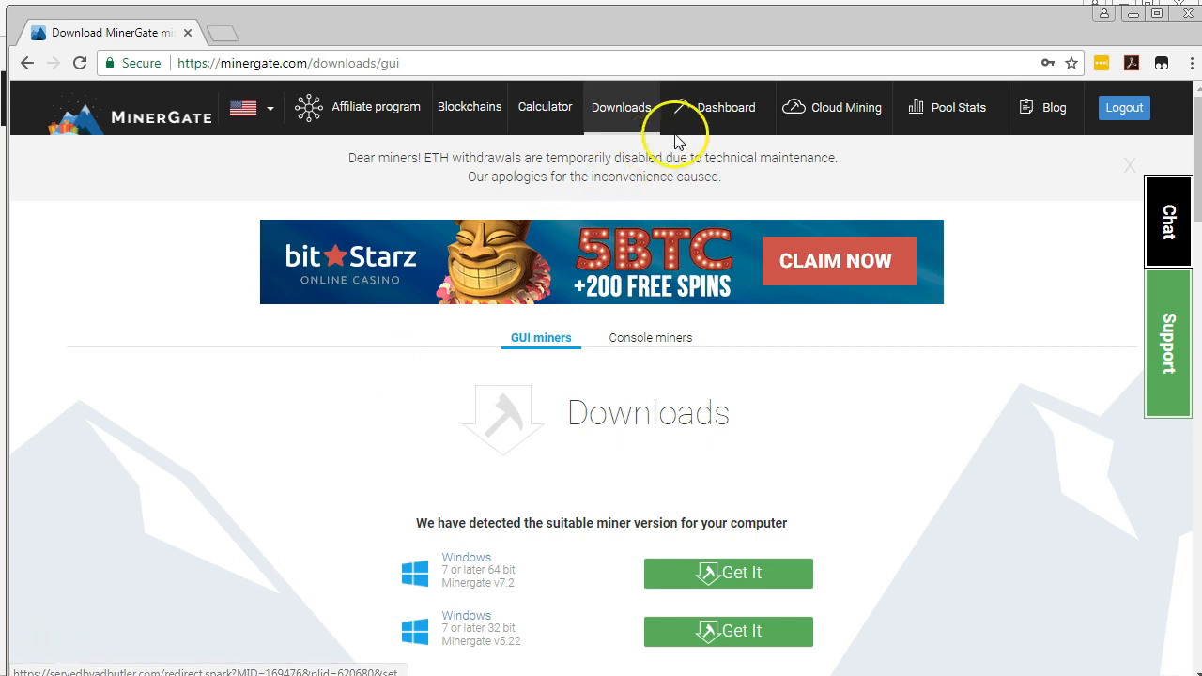
View the account dashboard's per-coin mined balances for Monero, FantomCoin and Dashcoin.
left_click(725, 107)
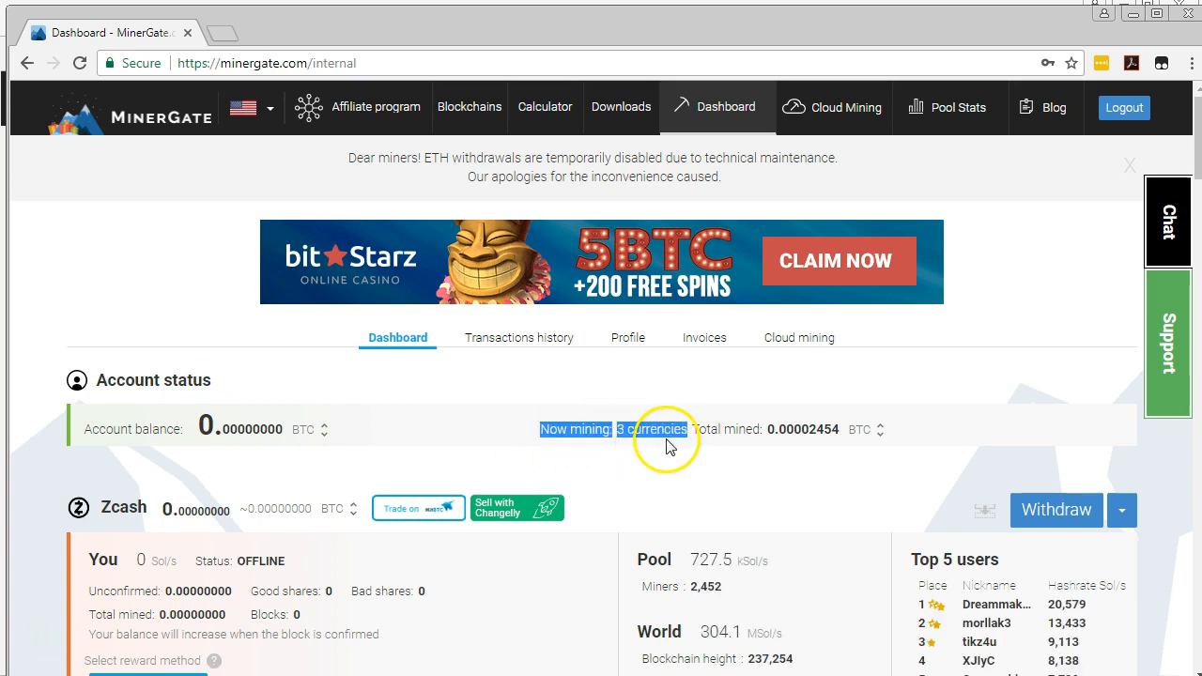
mouse_move(678, 443)
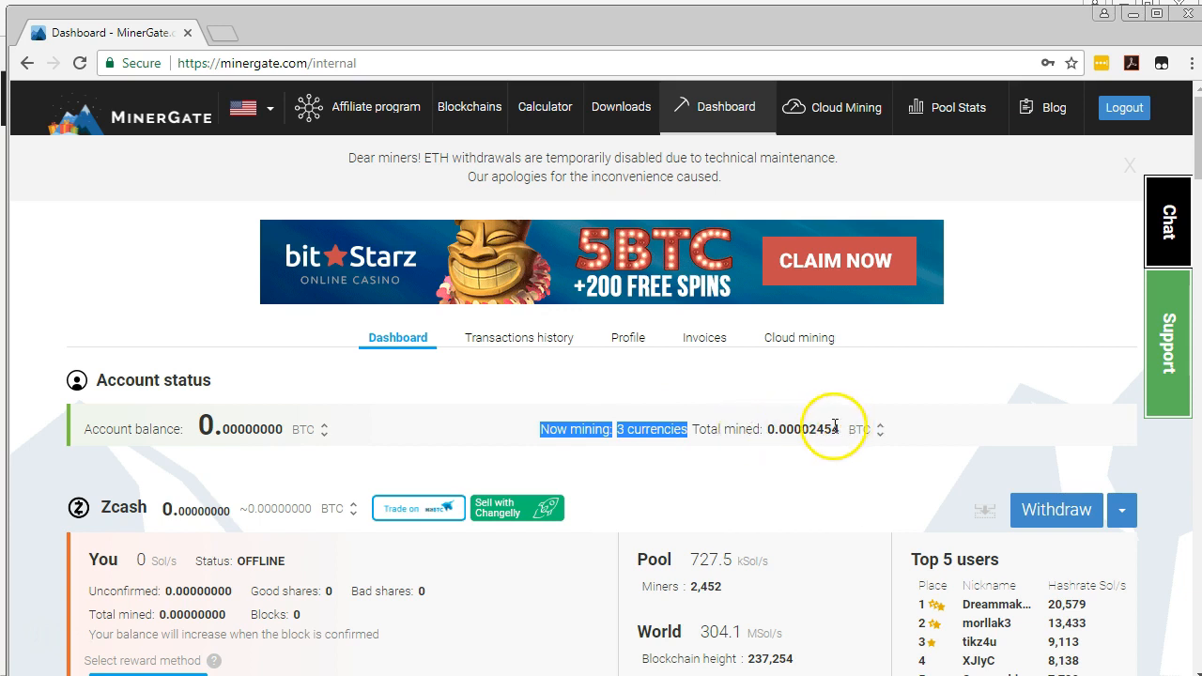
scroll("down", 3)
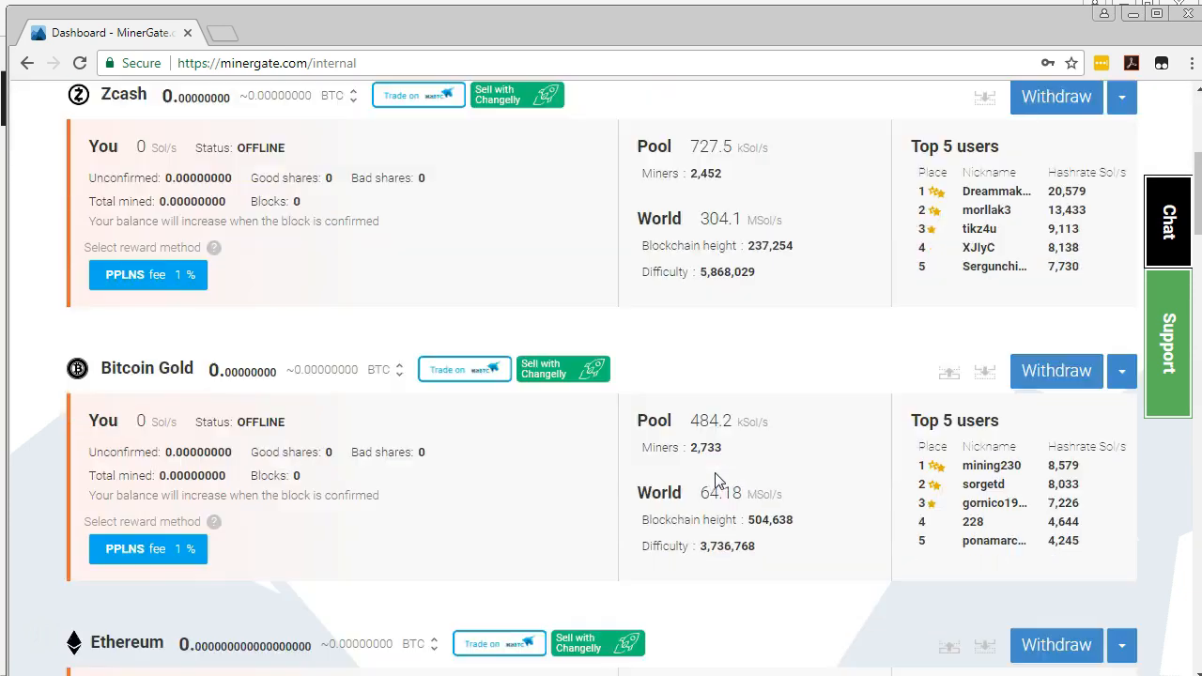
scroll("down", 3)
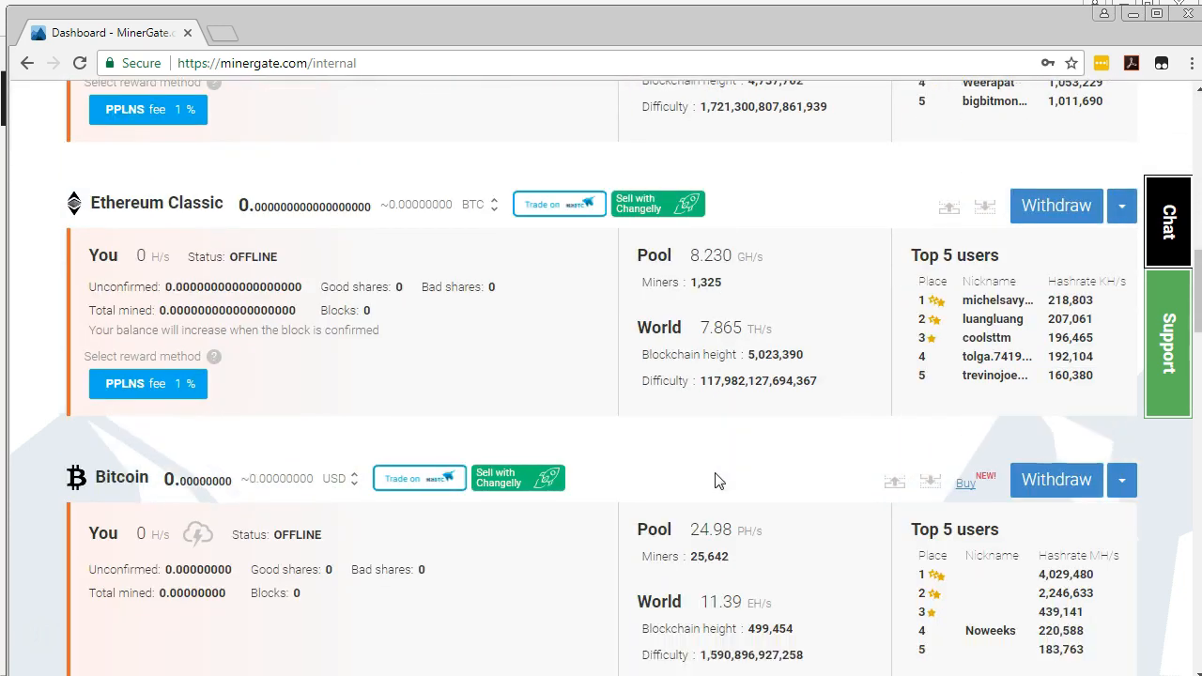
scroll("down", 3)
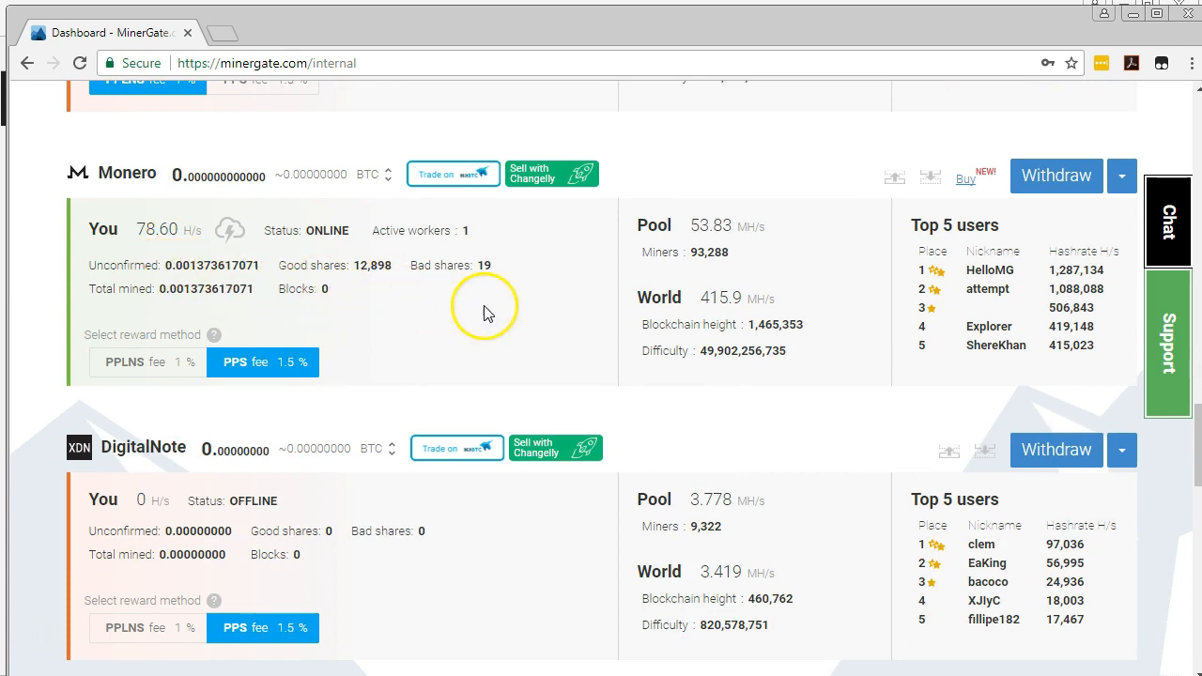
scroll("down", 3)
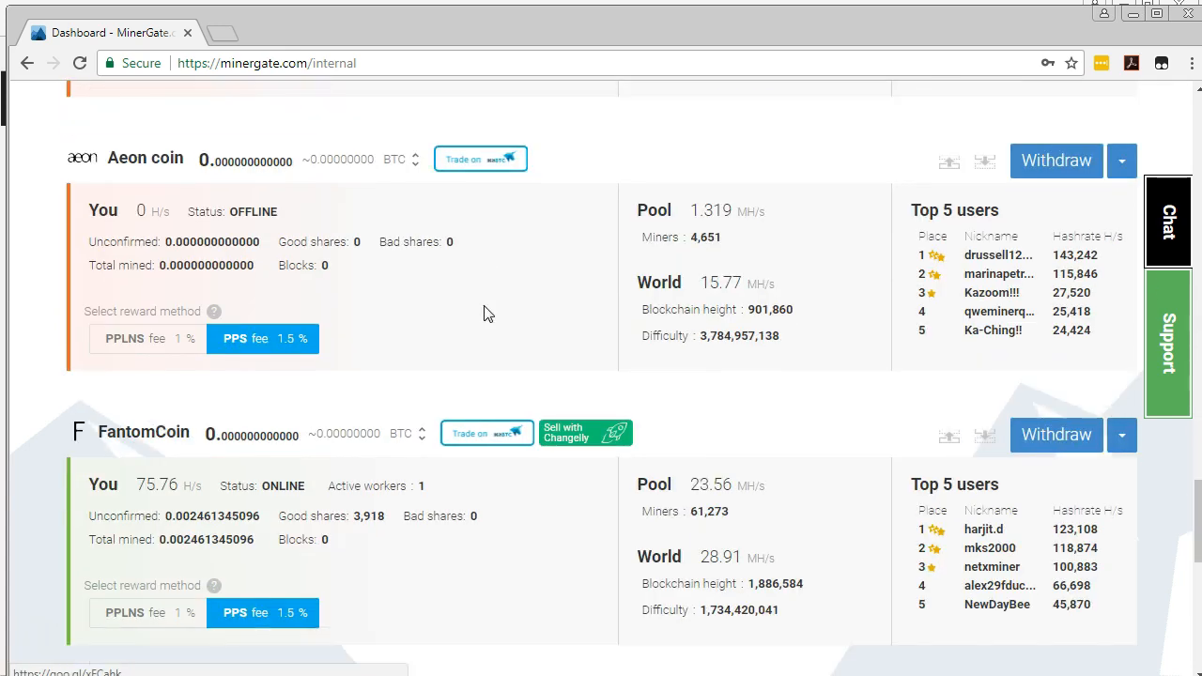
scroll("down", 3)
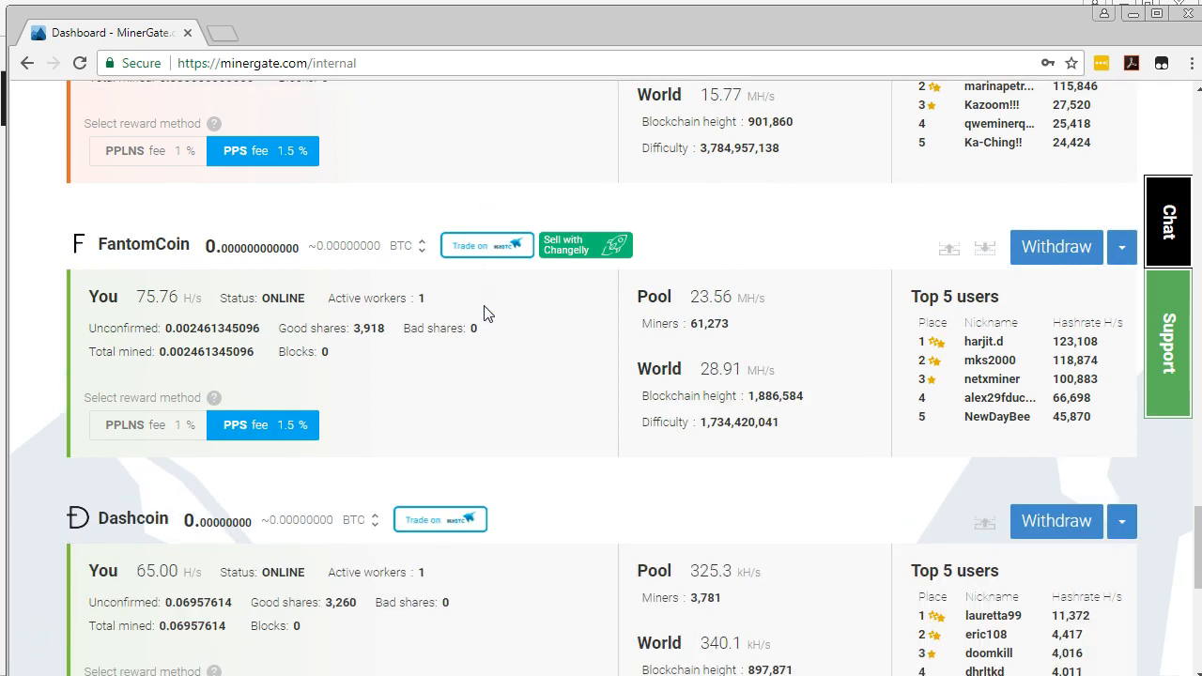
scroll("down", 3)
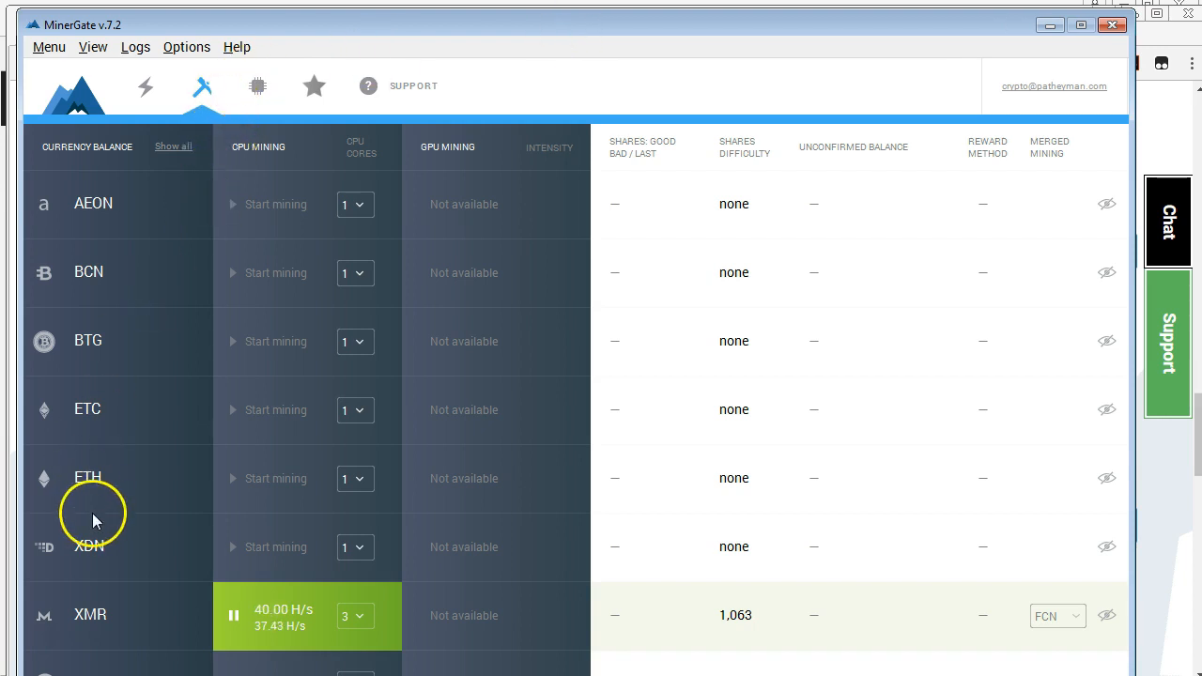
mouse_move(94, 229)
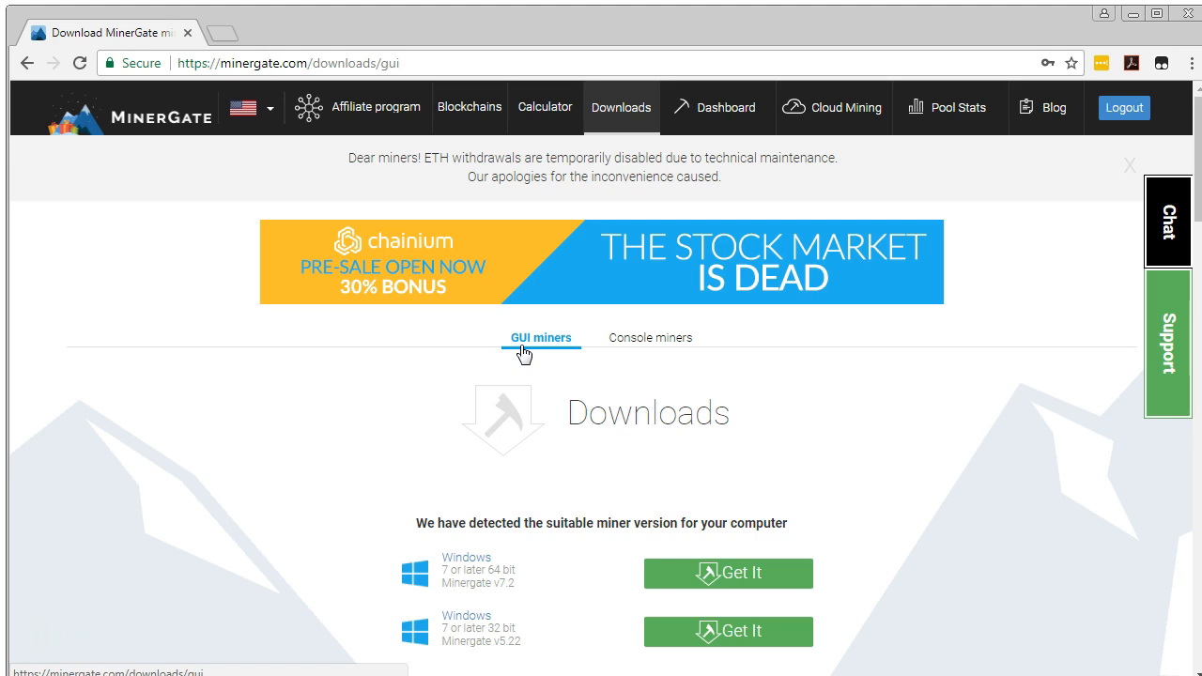
left_click(650, 338)
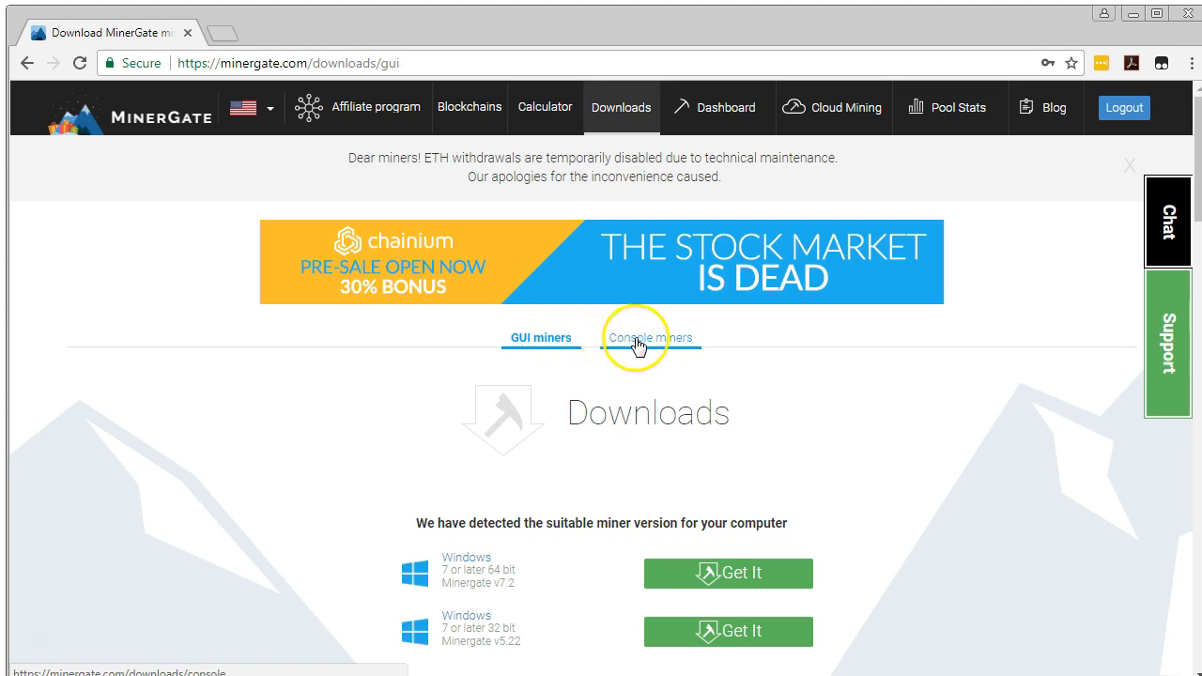